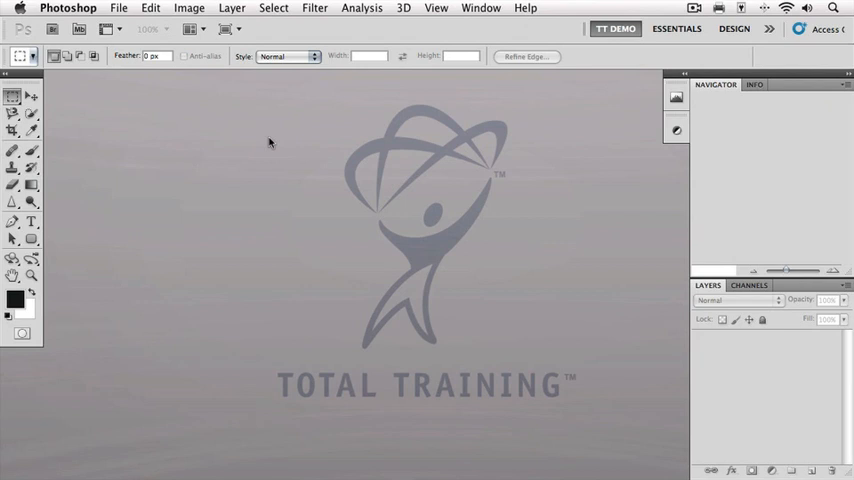
Open the red tulips photo as a single background layer.
left_click(118, 8)
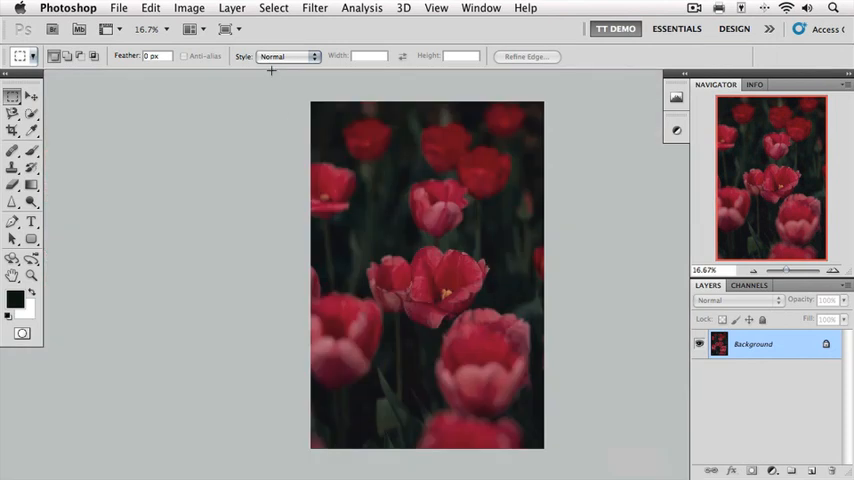
mouse_move(328, 184)
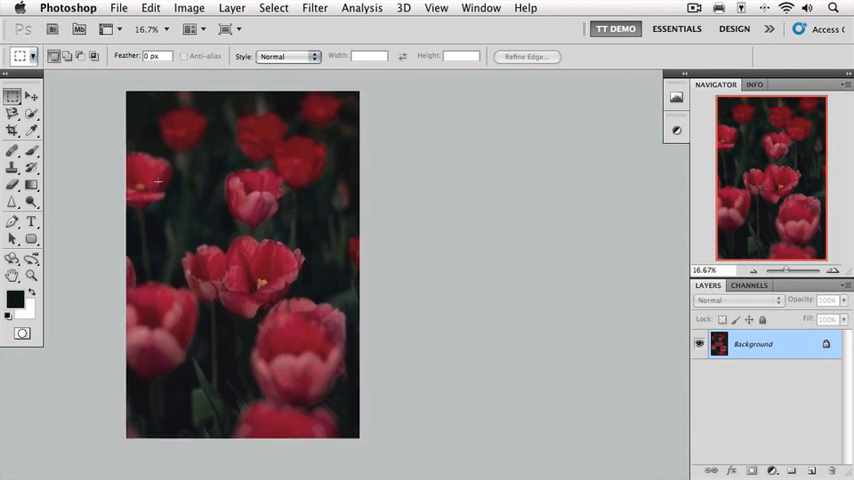
Start a Color Range selection sampling the red of the tulip petals.
left_click(272, 8)
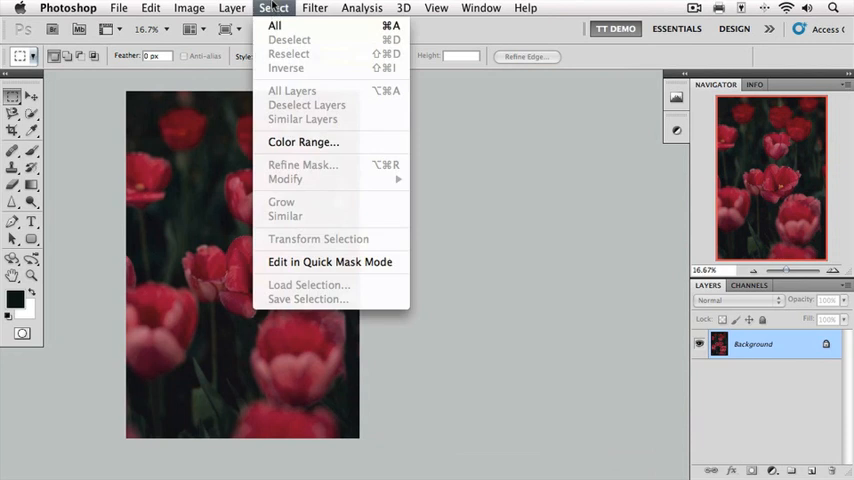
left_click(304, 140)
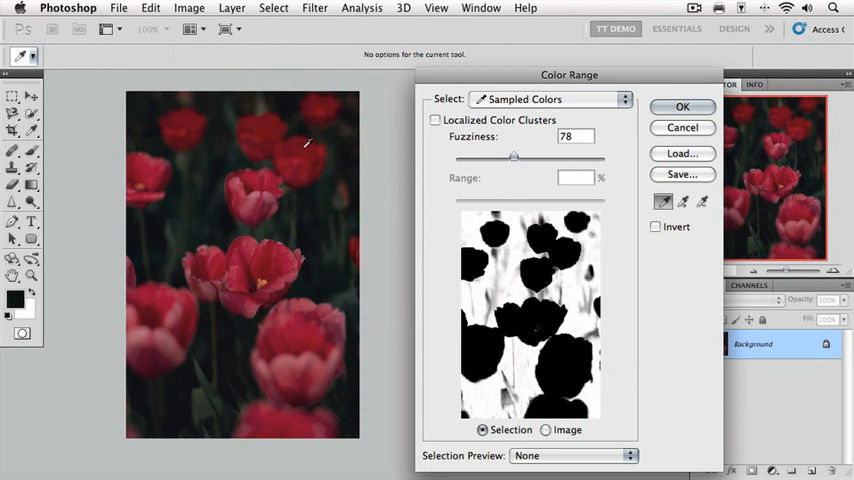
mouse_move(528, 170)
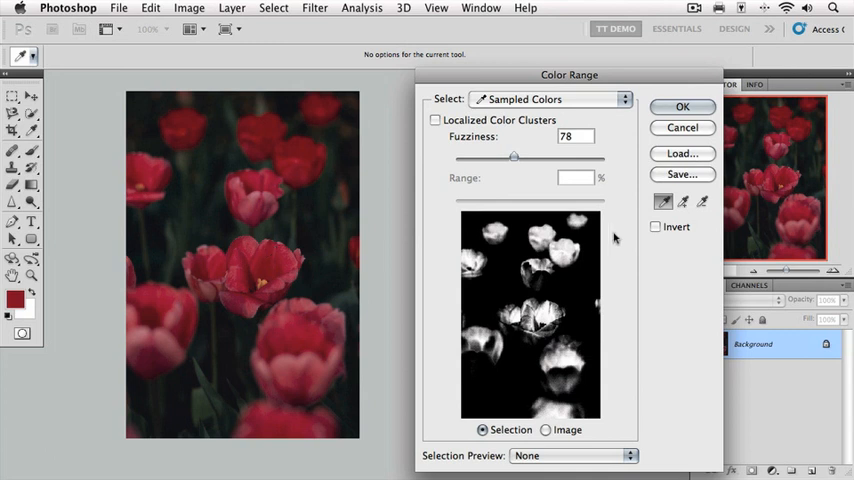
Add further tulip reds, including the darker petals, to the Color Range sample.
left_click(684, 200)
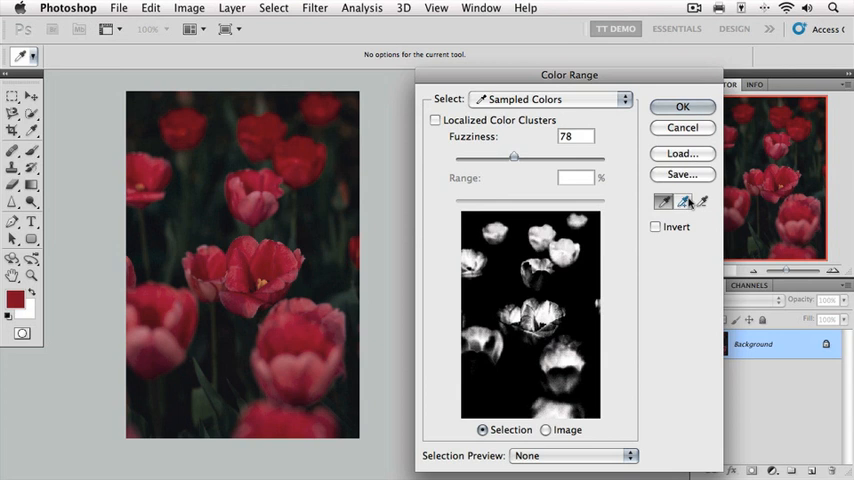
left_click(684, 200)
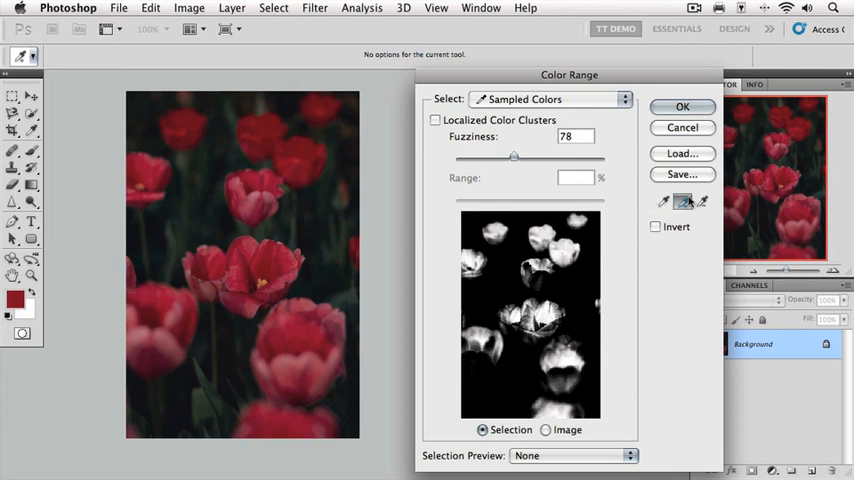
mouse_move(296, 252)
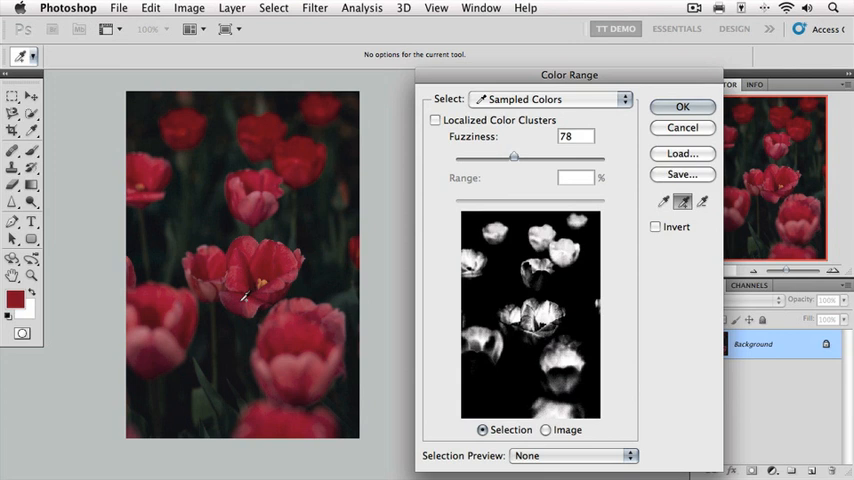
left_click(240, 298)
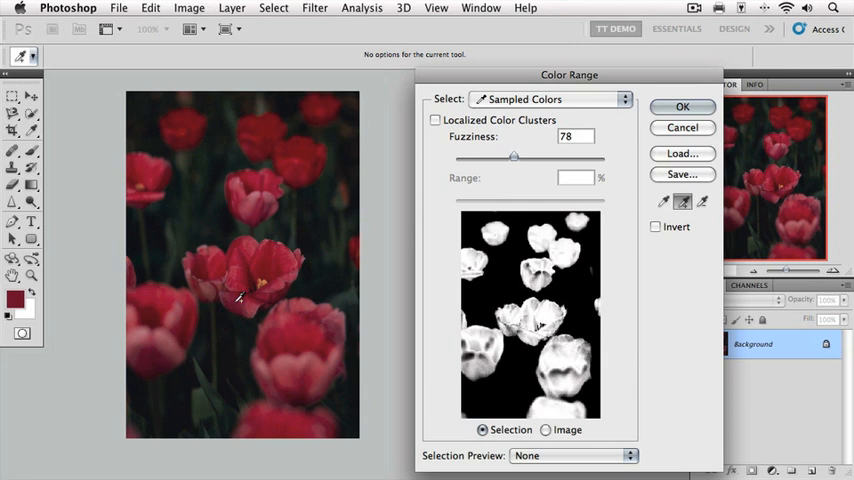
mouse_move(176, 332)
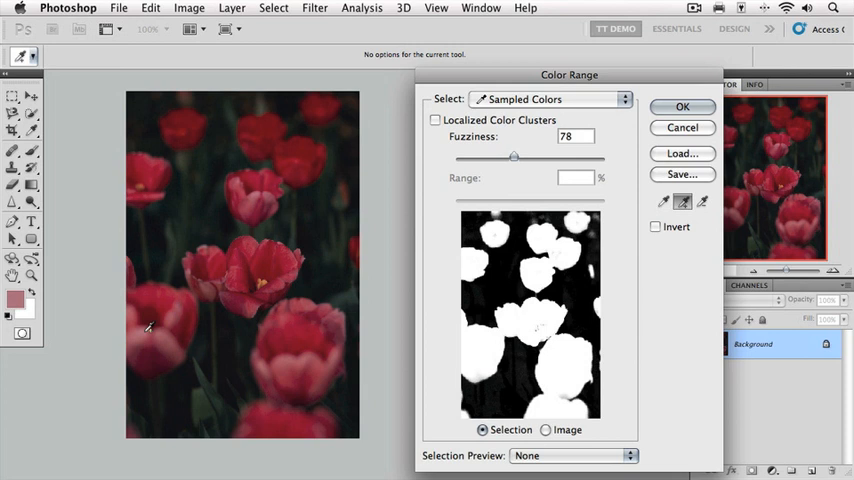
left_click(684, 106)
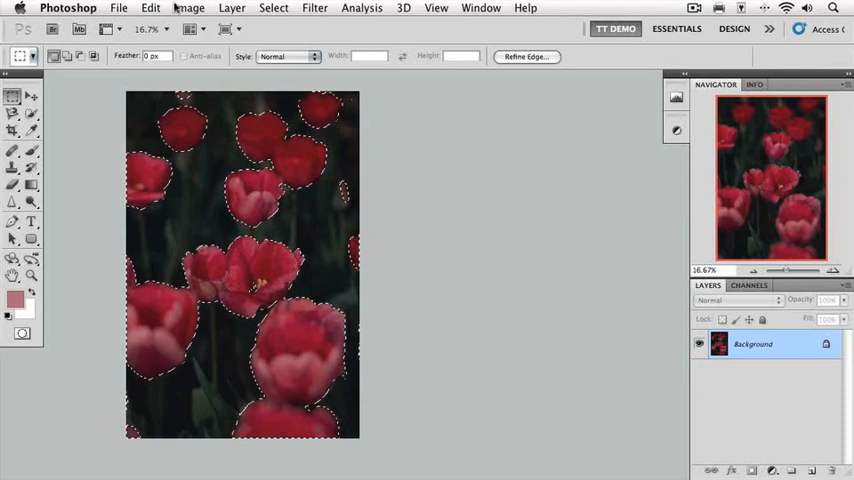
Bring up the Hue/Saturation adjustment for the selected red tulips.
left_click(190, 8)
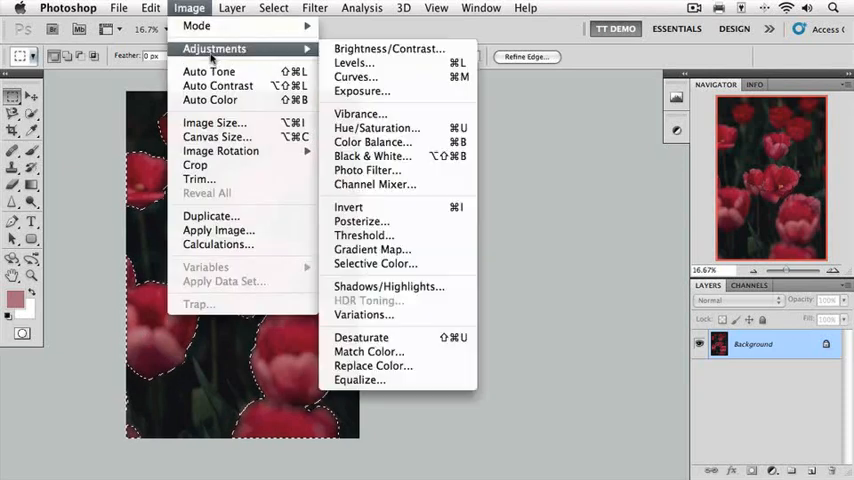
mouse_move(376, 128)
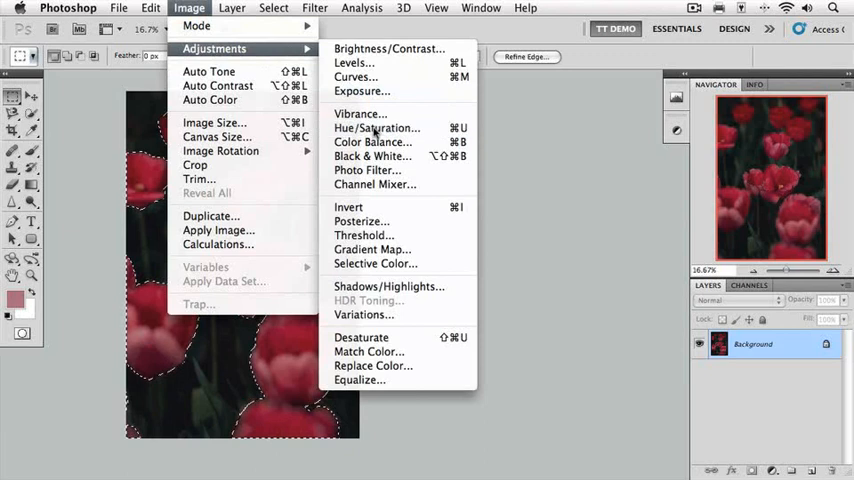
left_click(376, 128)
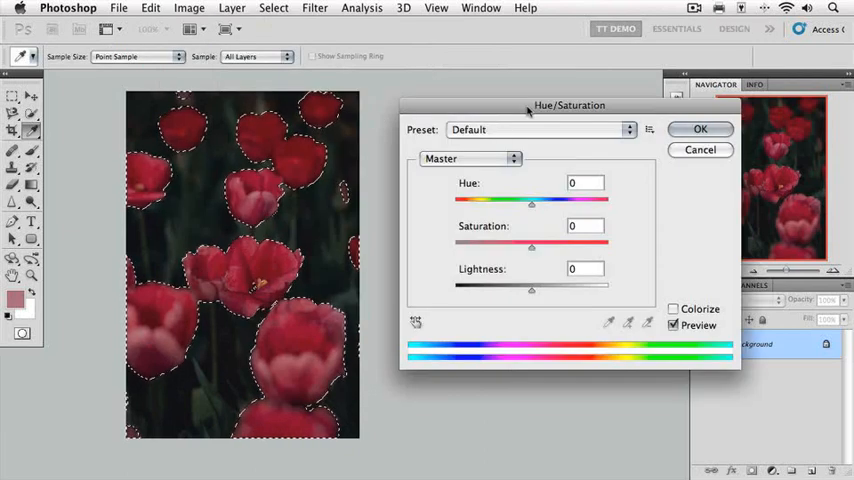
Shift the Hue slider to +25 so the selected tulips preview as orange.
left_click_drag(570, 104, 584, 122)
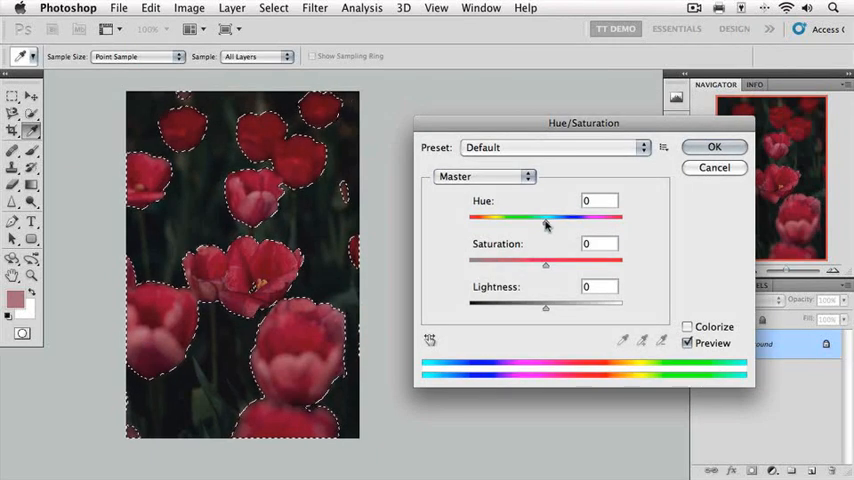
left_click_drag(544, 218, 528, 218)
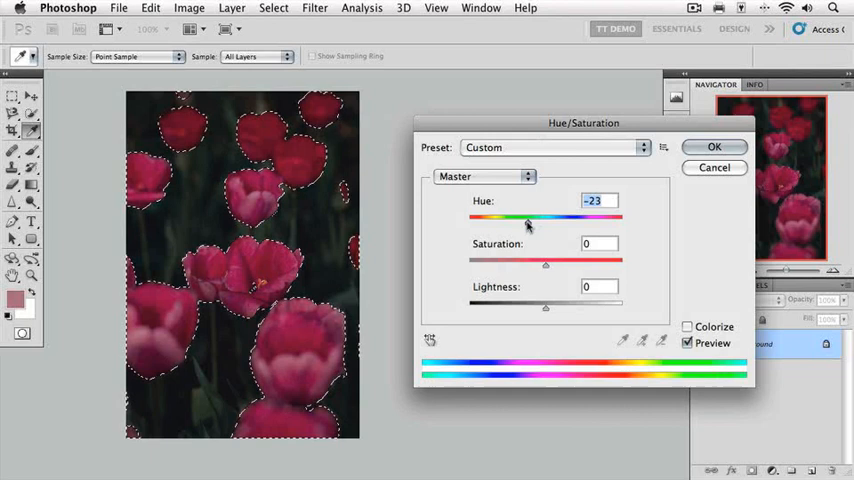
left_click_drag(528, 218, 540, 218)
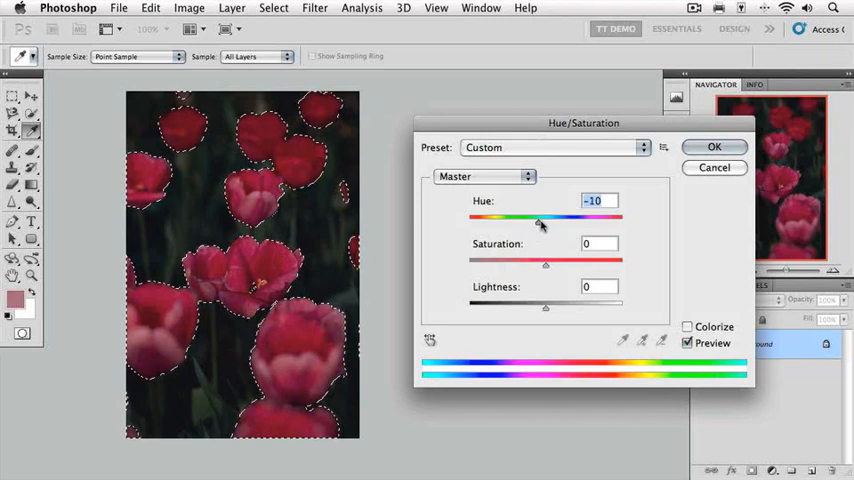
left_click_drag(538, 218, 564, 218)
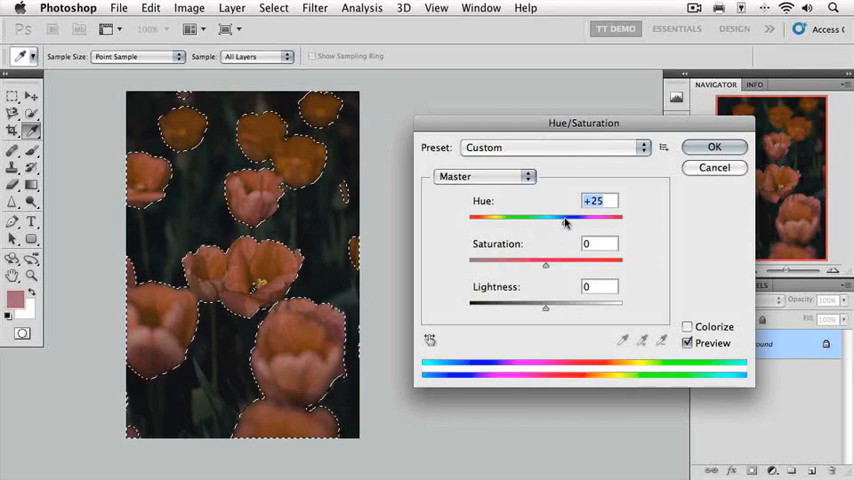
Hide the selection edges and settle the Hue at +26 for orange tulips.
left_click(436, 8)
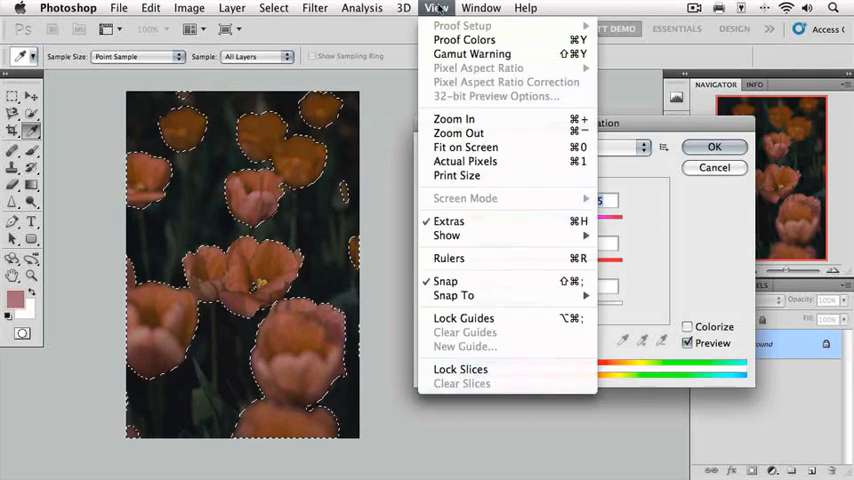
mouse_move(448, 220)
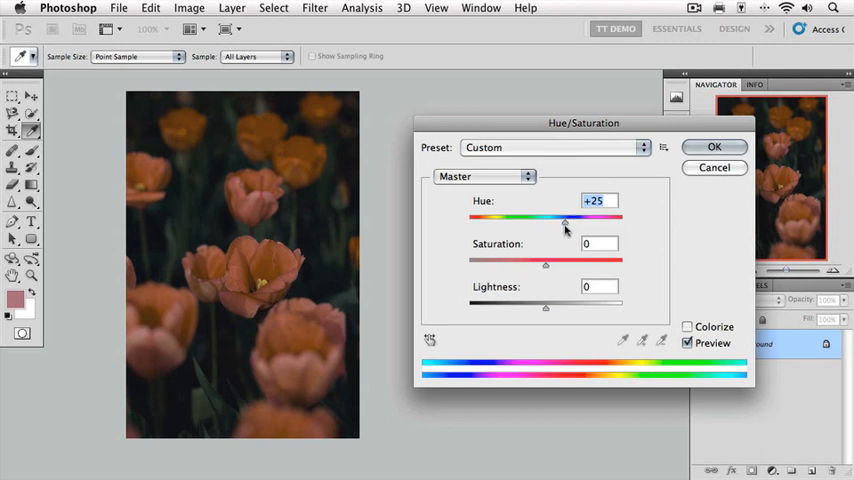
left_click_drag(564, 218, 556, 218)
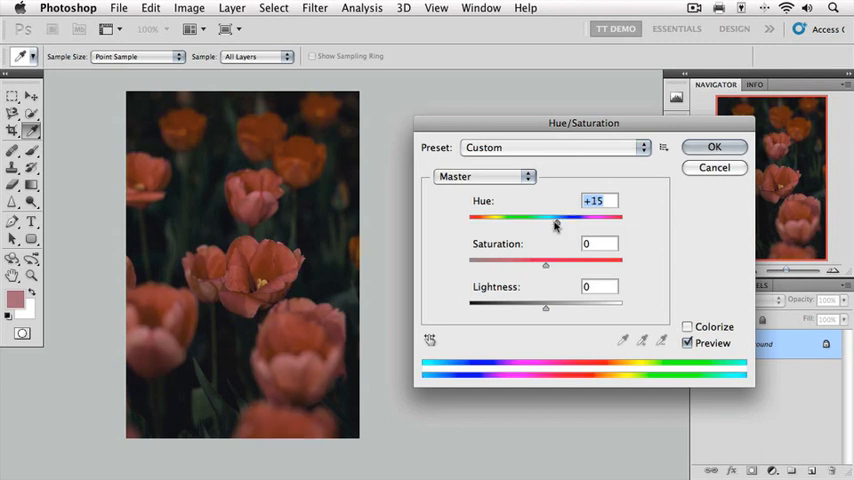
left_click_drag(556, 218, 530, 218)
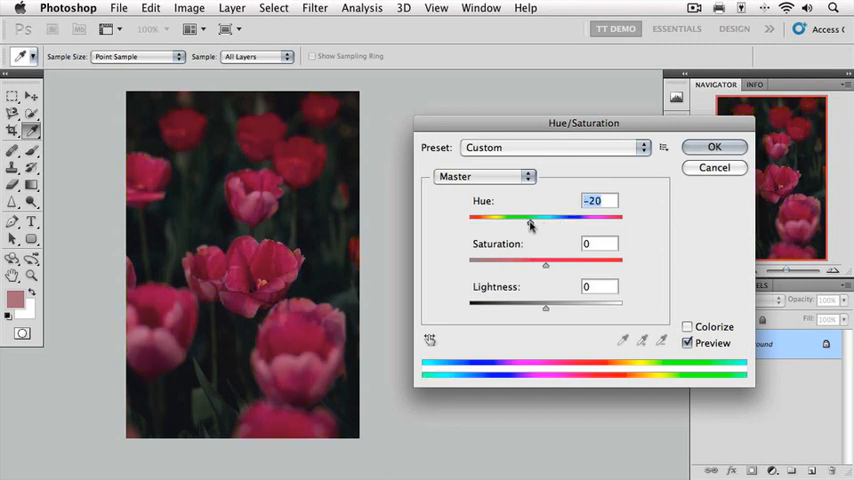
left_click_drag(530, 220, 520, 220)
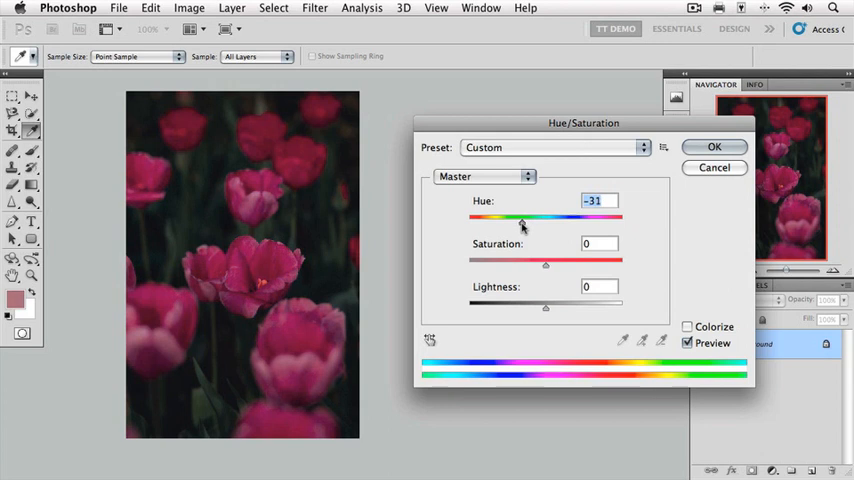
left_click_drag(524, 218, 548, 218)
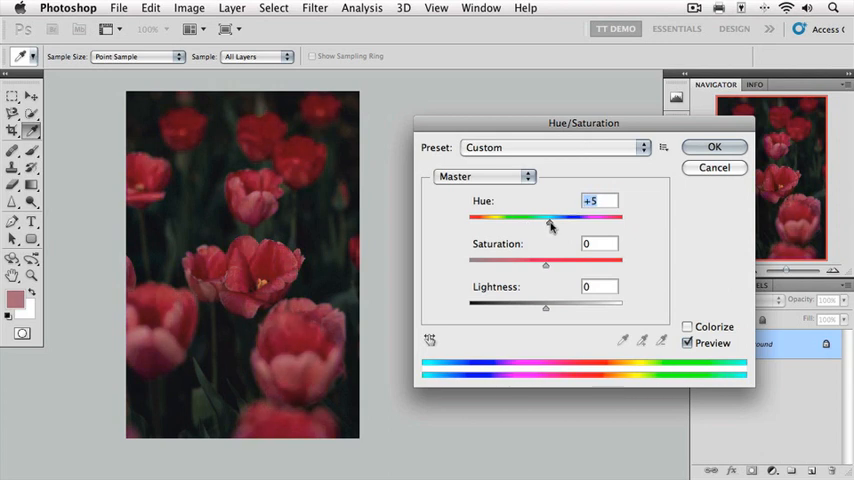
left_click_drag(548, 220, 566, 220)
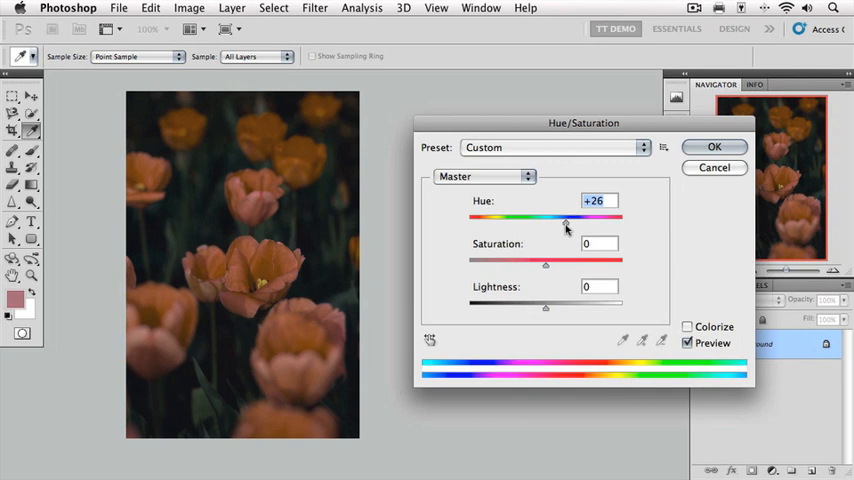
Apply the orange hue change and show the selection edges again via View > Extras.
left_click(714, 146)
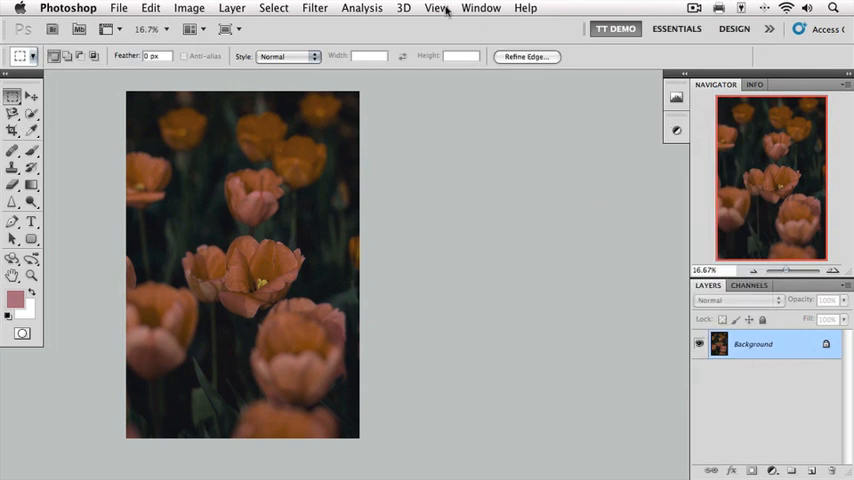
left_click(436, 8)
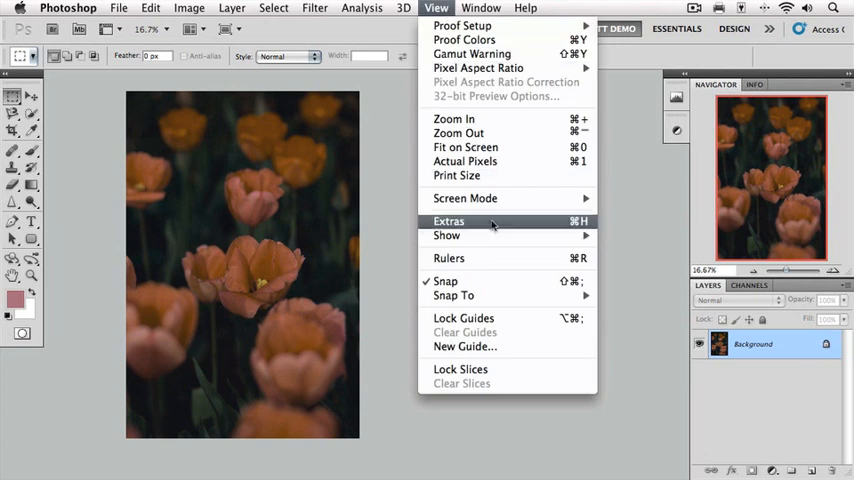
left_click(448, 220)
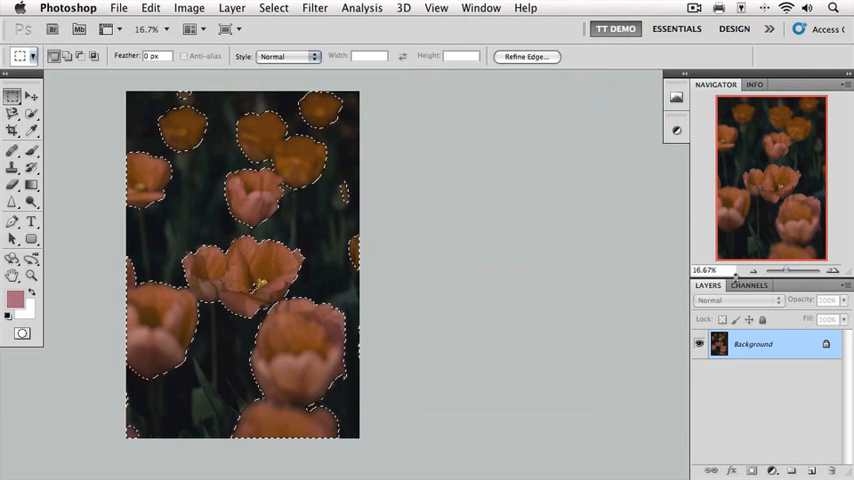
Save the tulip selection as the Alpha 1 channel and view its white-on-black mask.
left_click(748, 284)
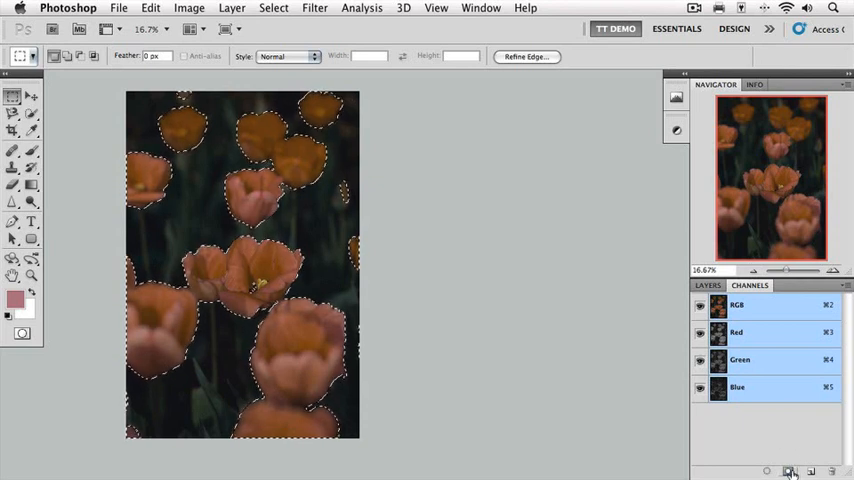
left_click(790, 472)
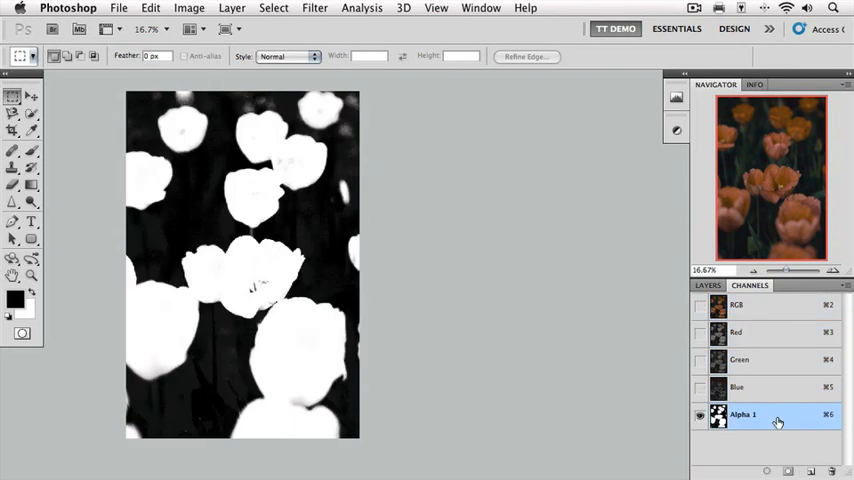
mouse_move(758, 456)
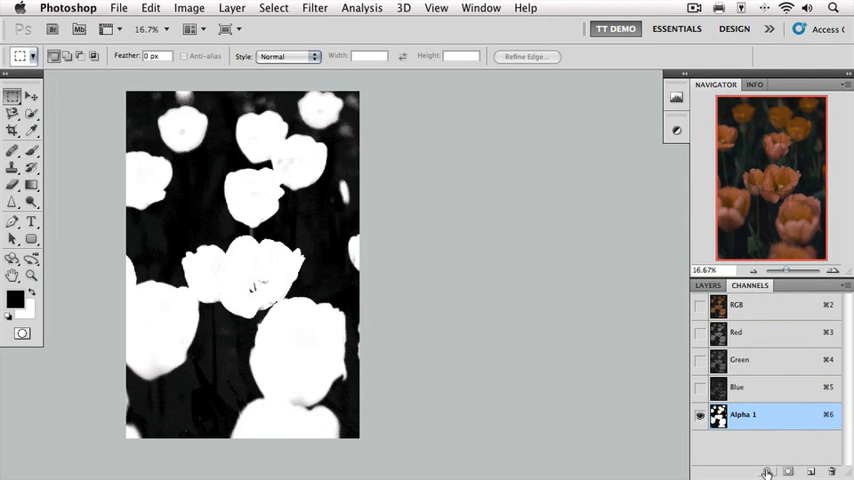
left_click(766, 472)
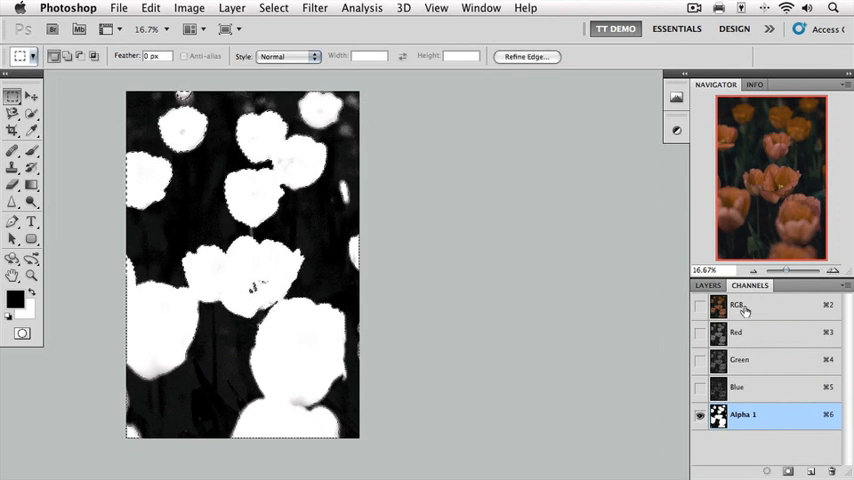
Return to the RGB composite and Layers panel, then list the Image adjustments.
left_click(736, 304)
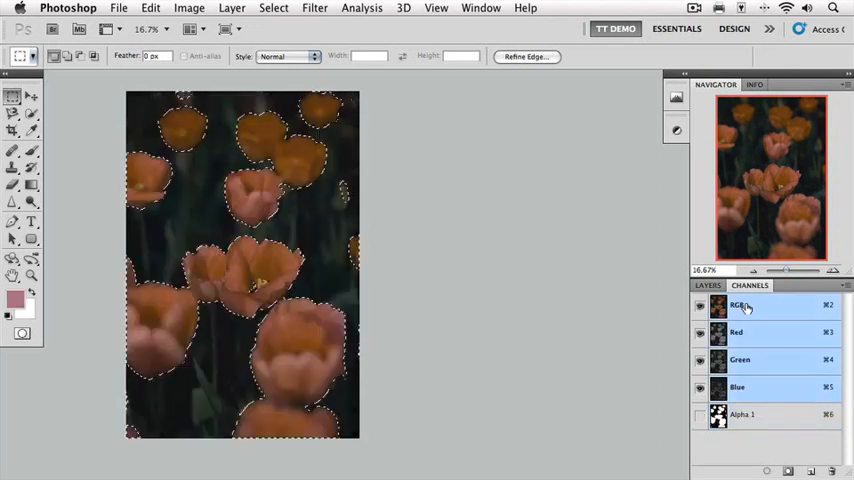
left_click(708, 284)
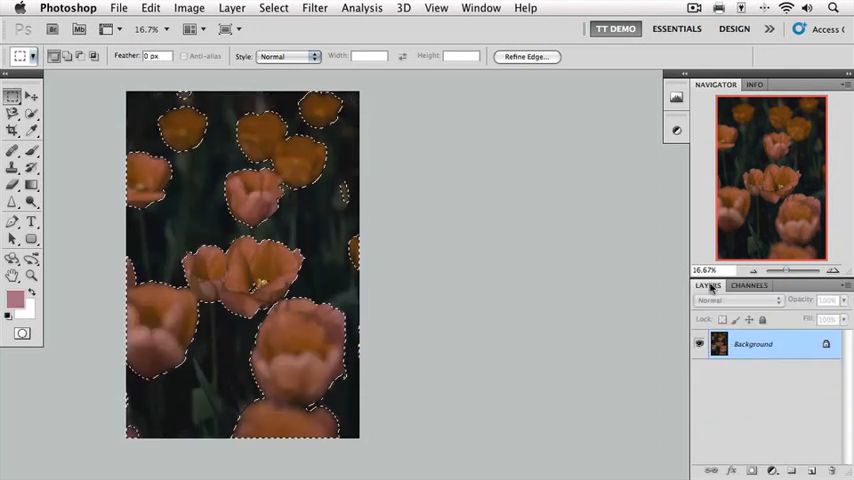
mouse_move(610, 278)
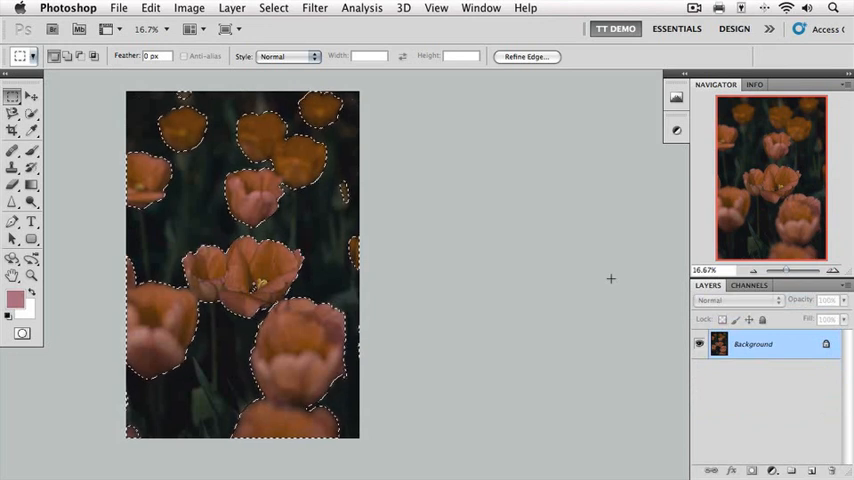
left_click(188, 8)
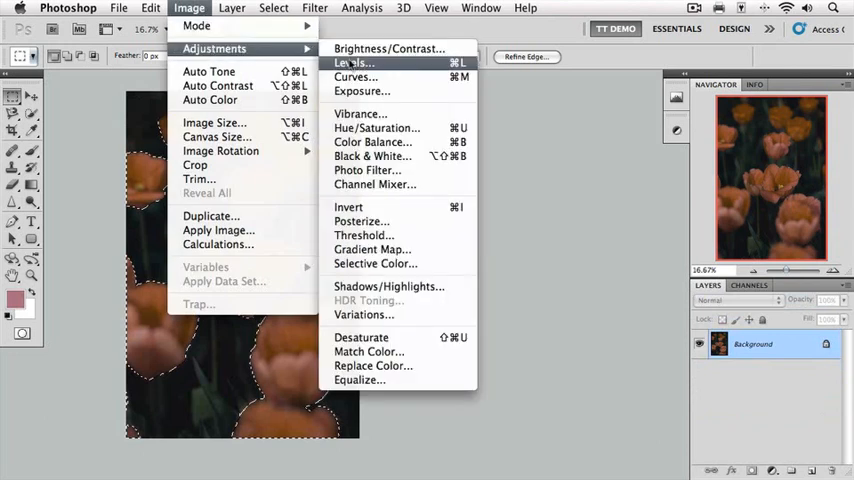
Raise the Levels midtone input to about 1.28 to lighten the selected tulips.
left_click(348, 62)
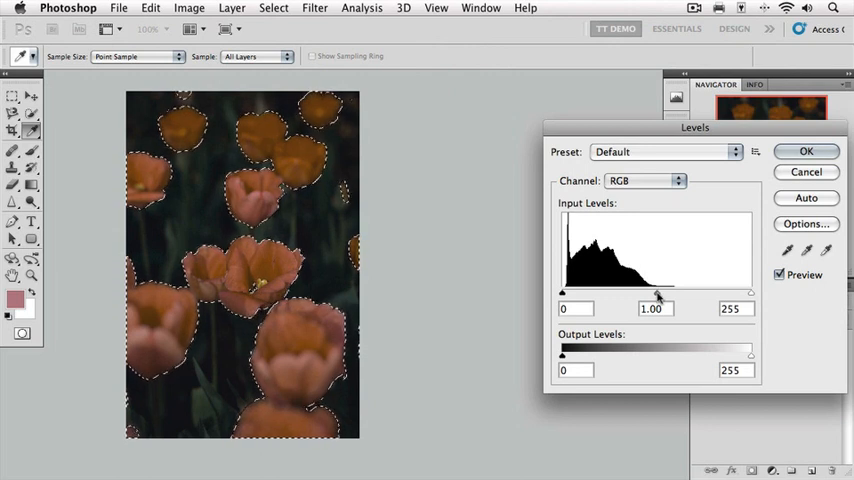
left_click_drag(658, 296, 644, 296)
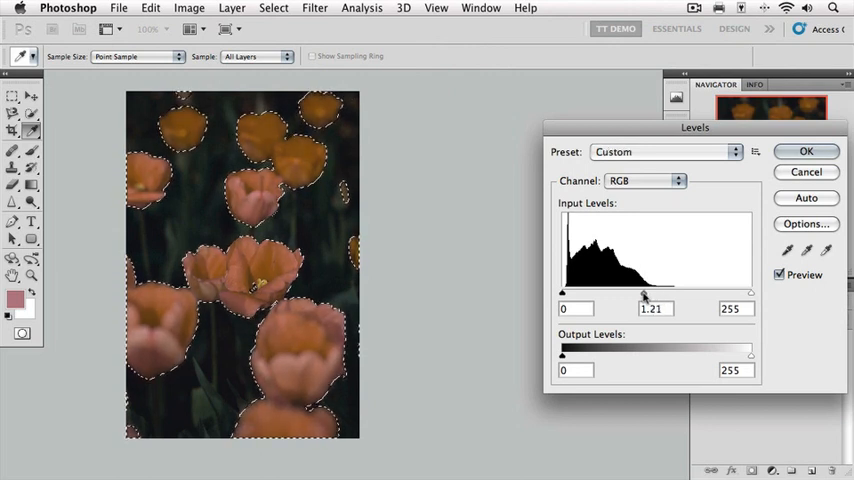
left_click_drag(644, 296, 640, 296)
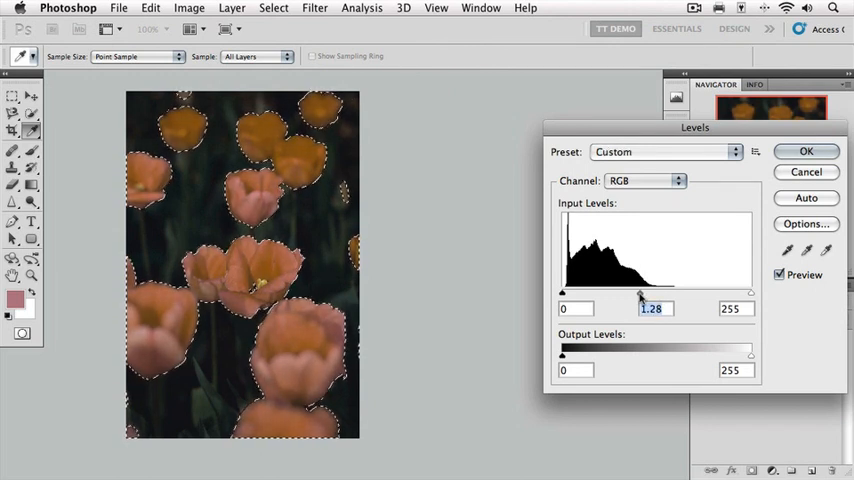